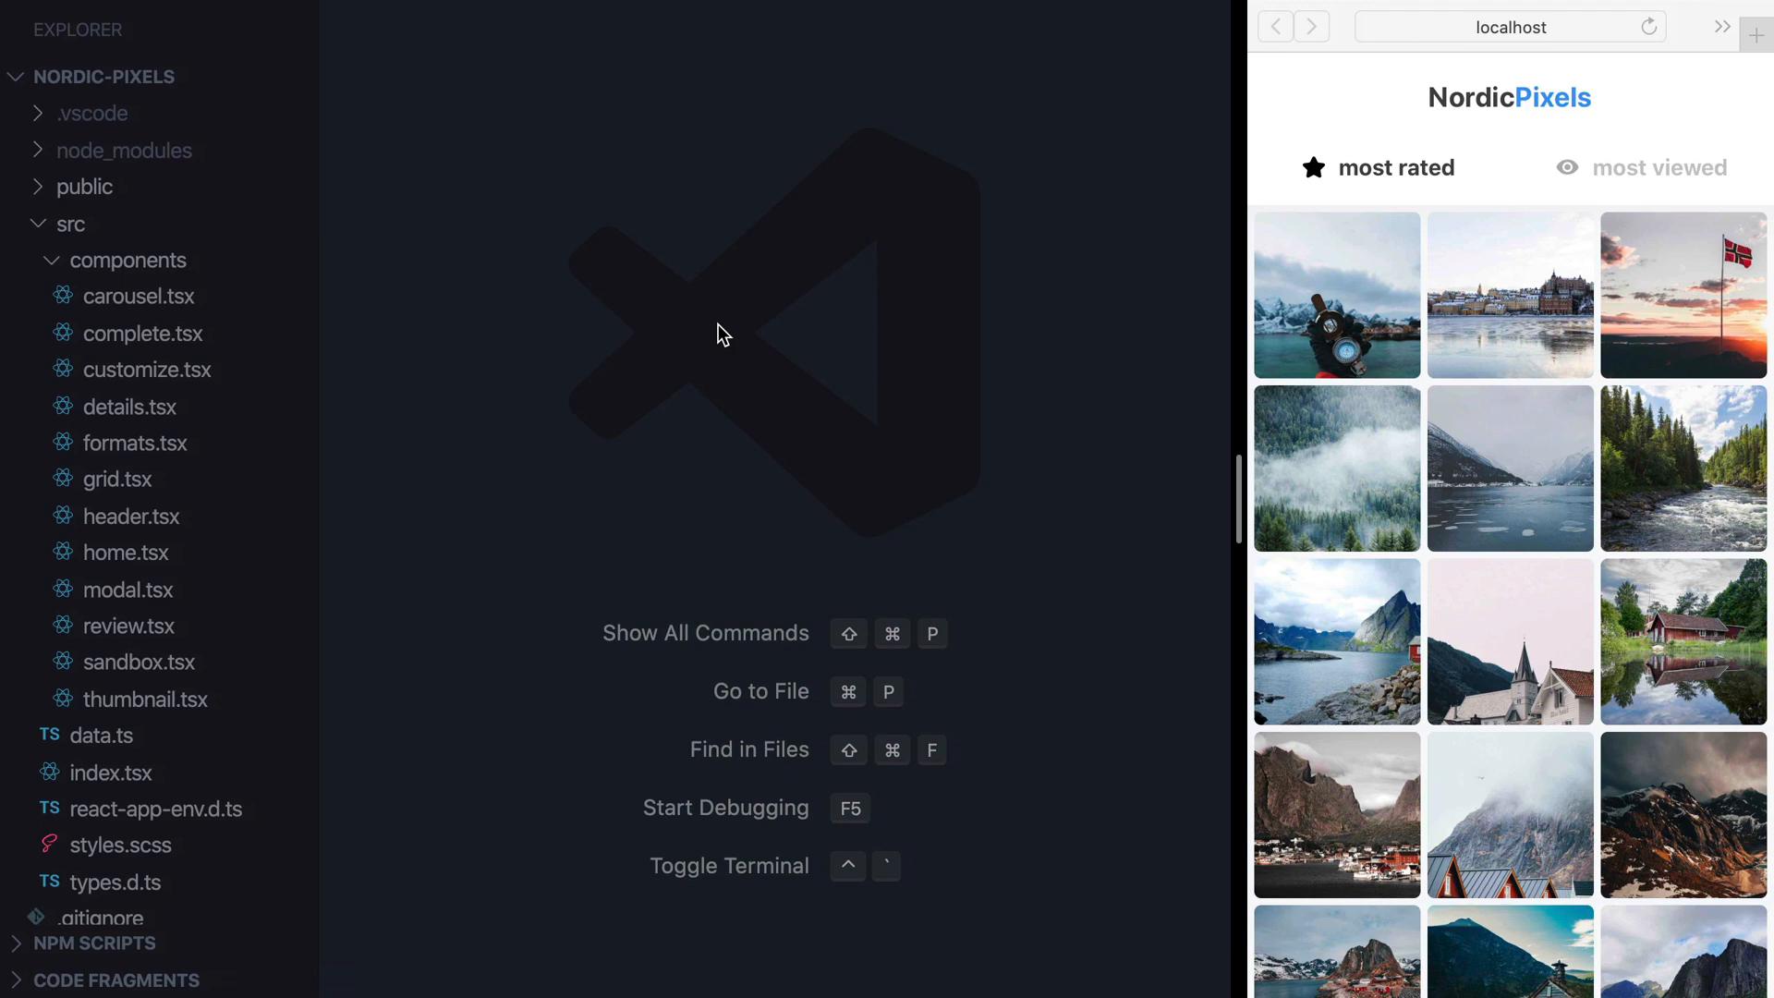
# - Open customize.tsx from src/components, showing its Continue button
pyautogui.click(146, 369)
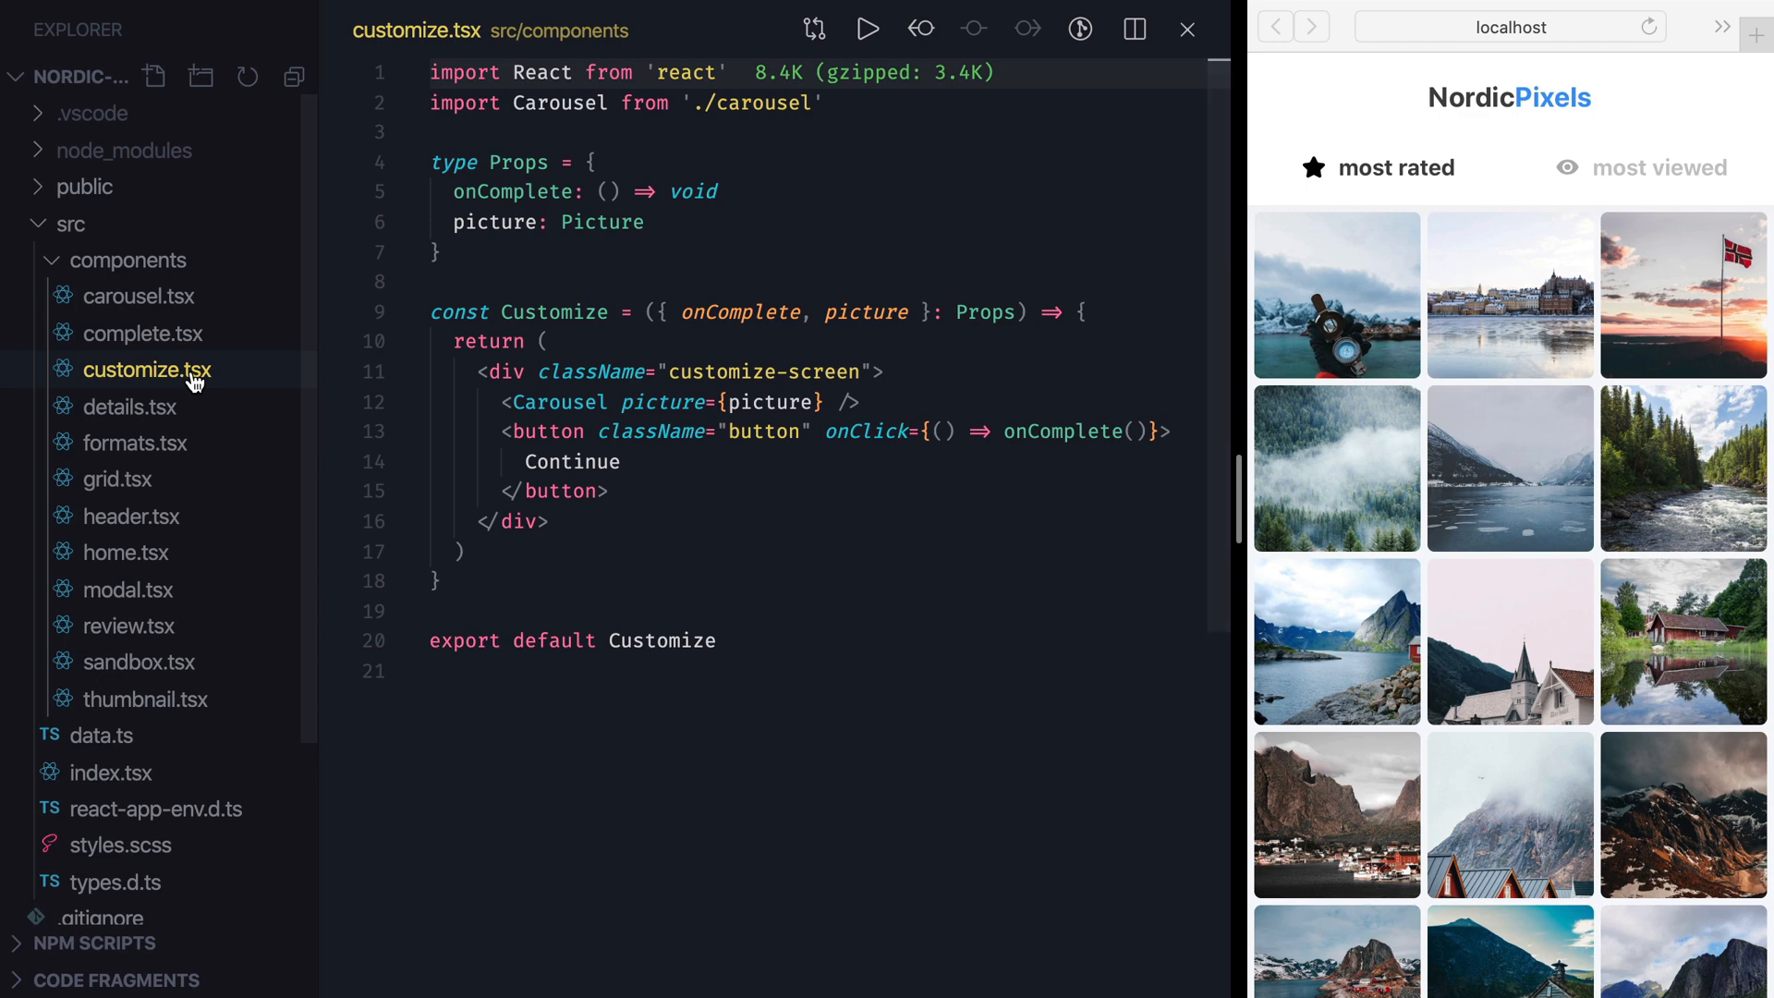
# - Import { motion } from 'framer-motion' and make the Continue button a motion.button
pyautogui.moveTo(505, 431); pyautogui.dragTo(606, 490)
pyautogui.write('impor')
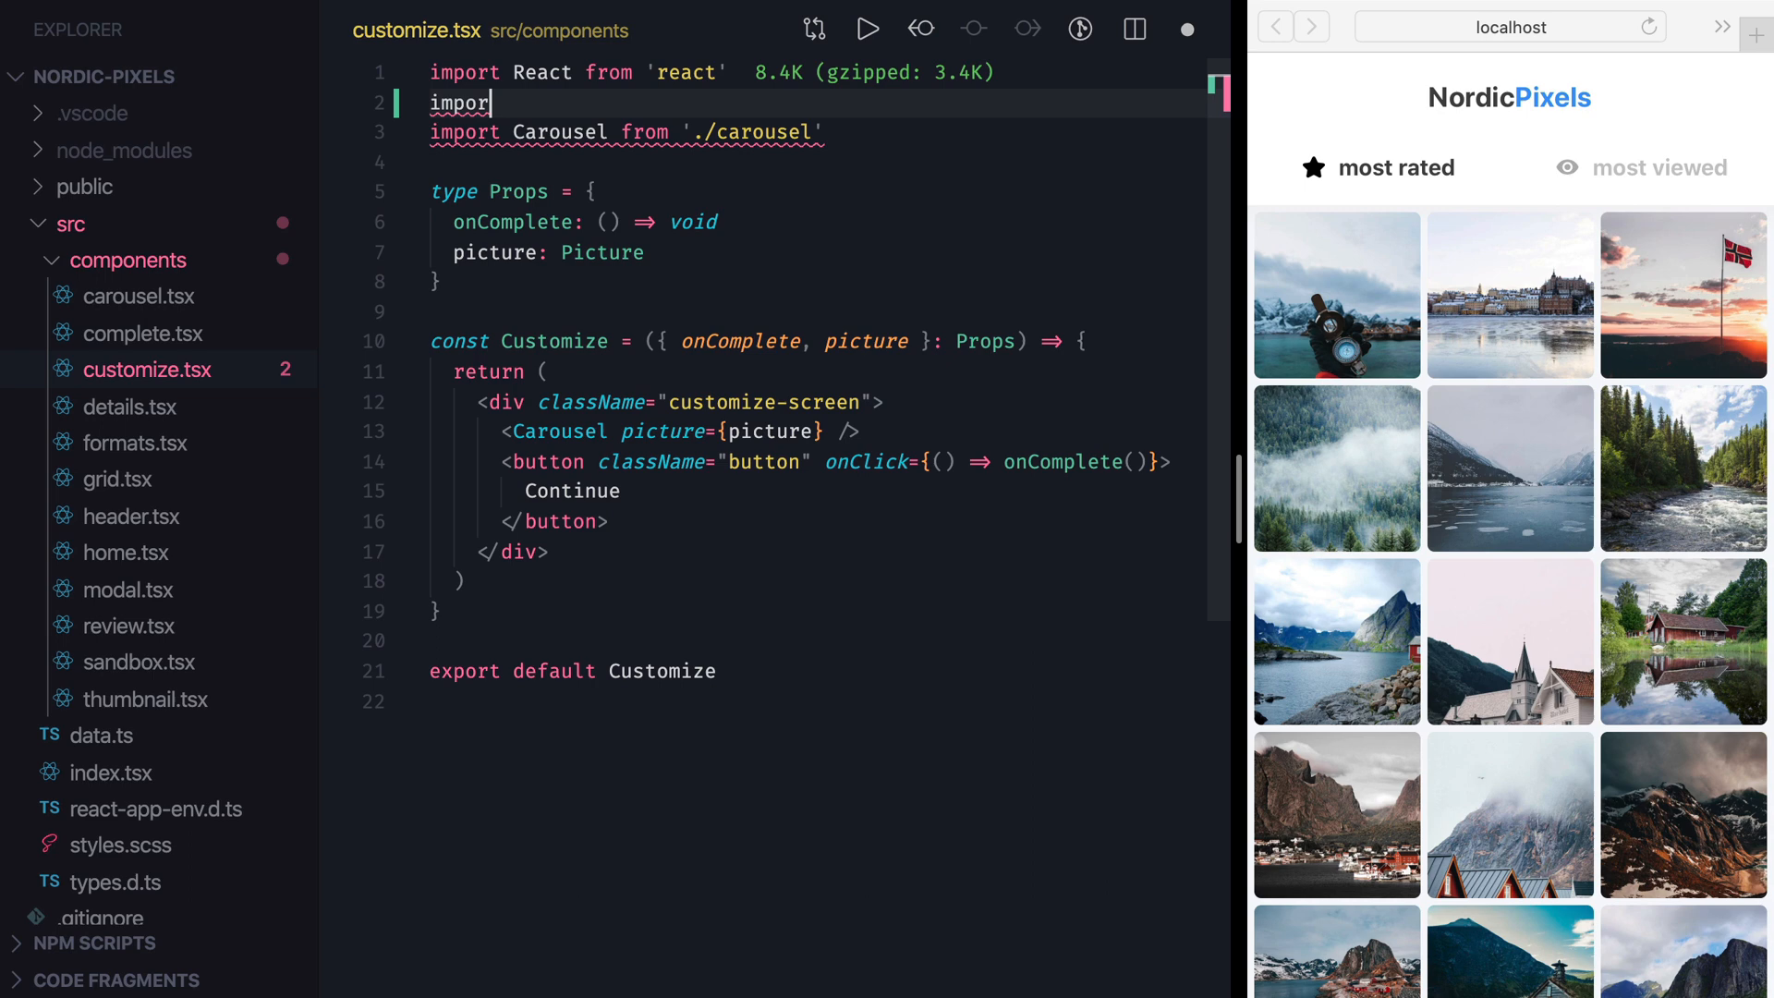
pyautogui.write("{ motion } from 'framer-motion")
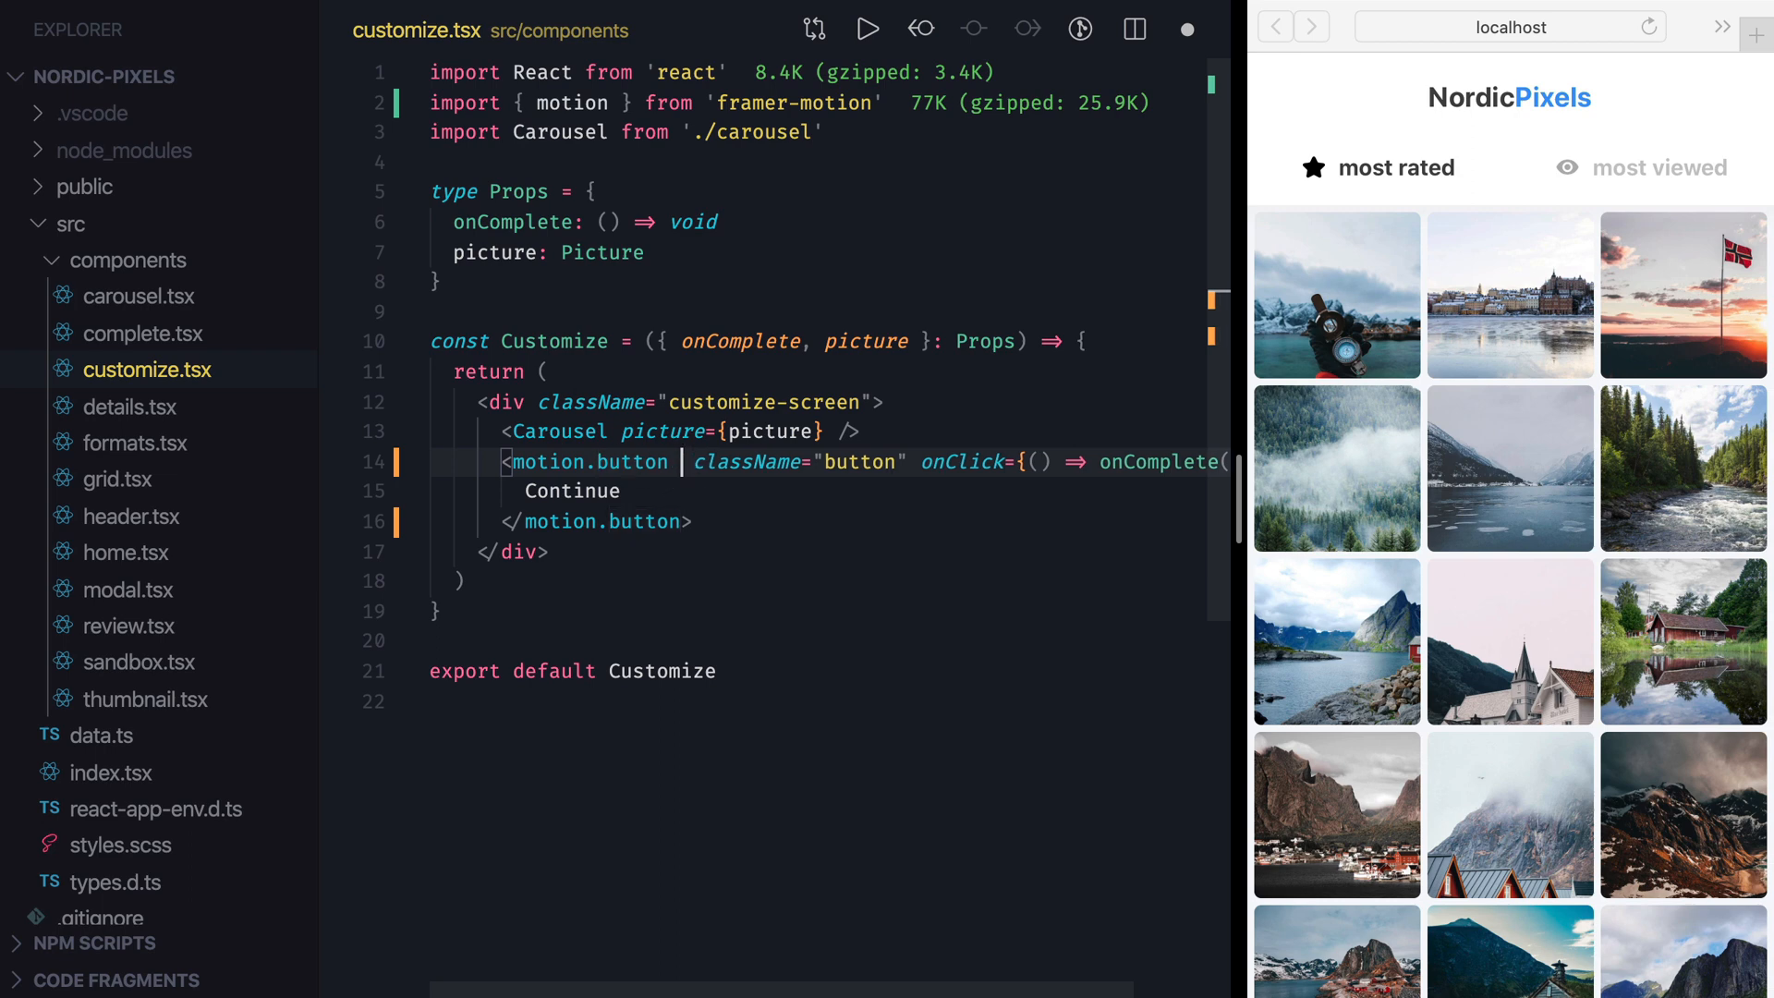
# - Give the motion.button whileHover scale 1.05 and whileTap scale 0.95
pyautogui.write('whileHover={}')
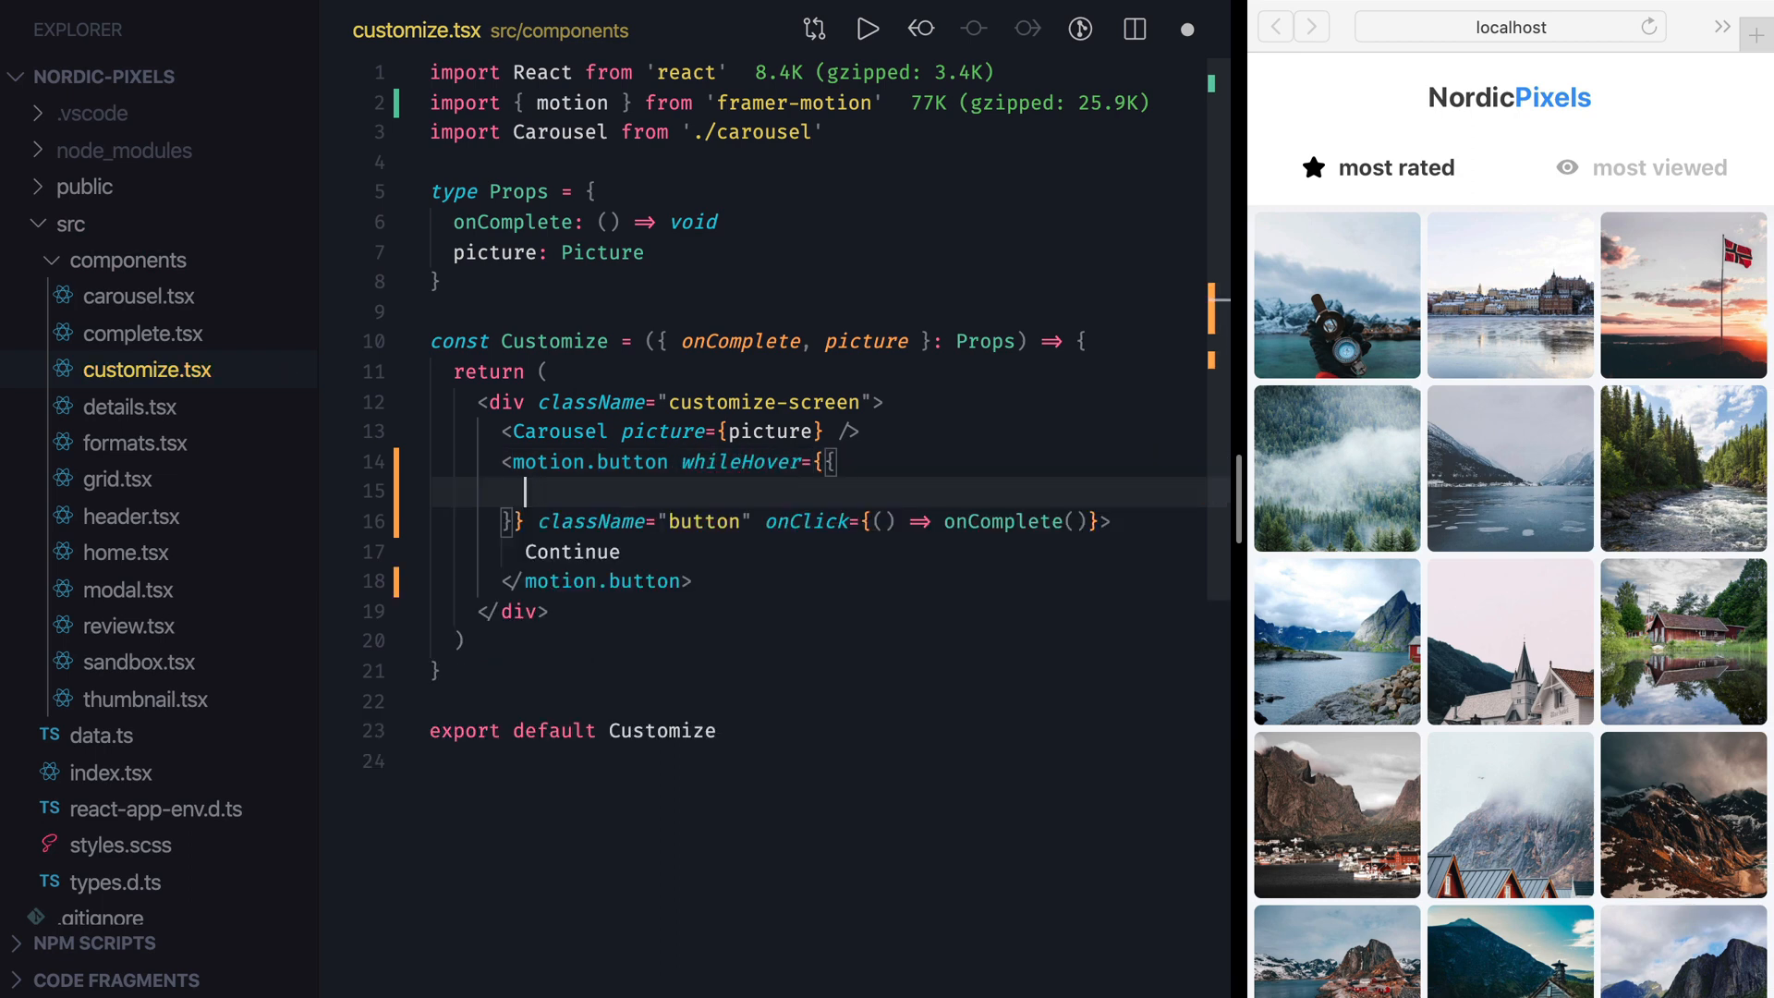
pyautogui.write('scale: 1.05')
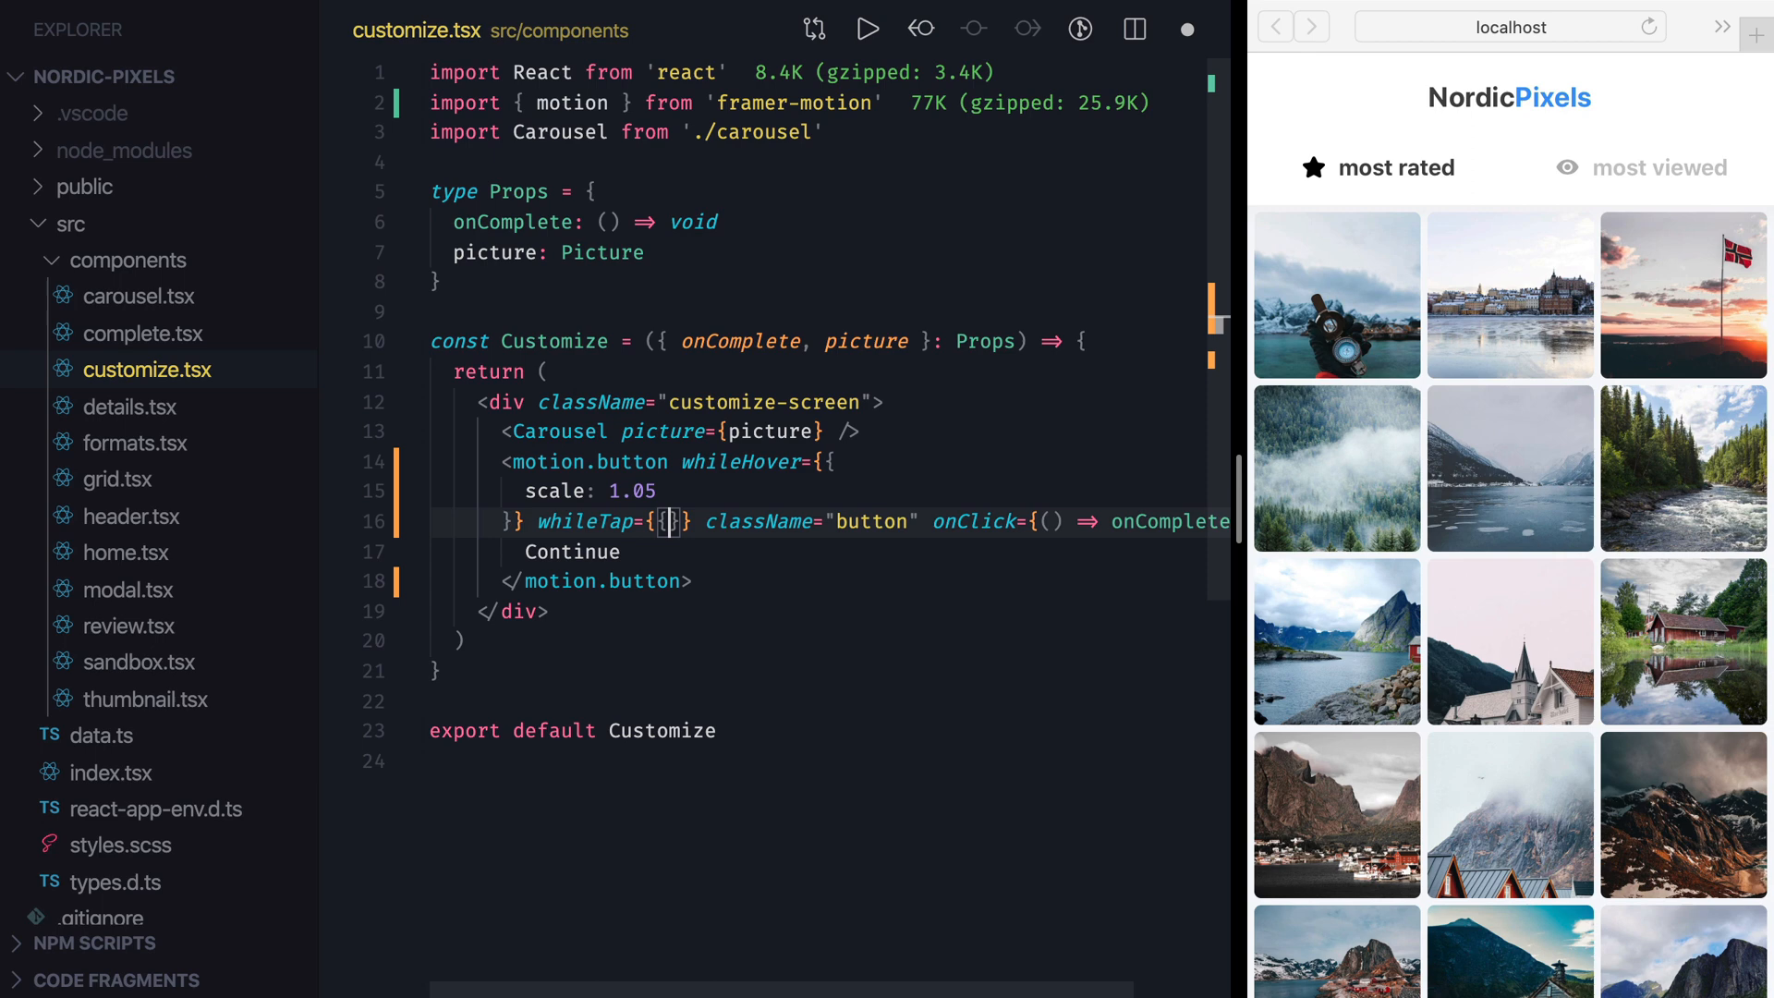
pyautogui.press('Enter')
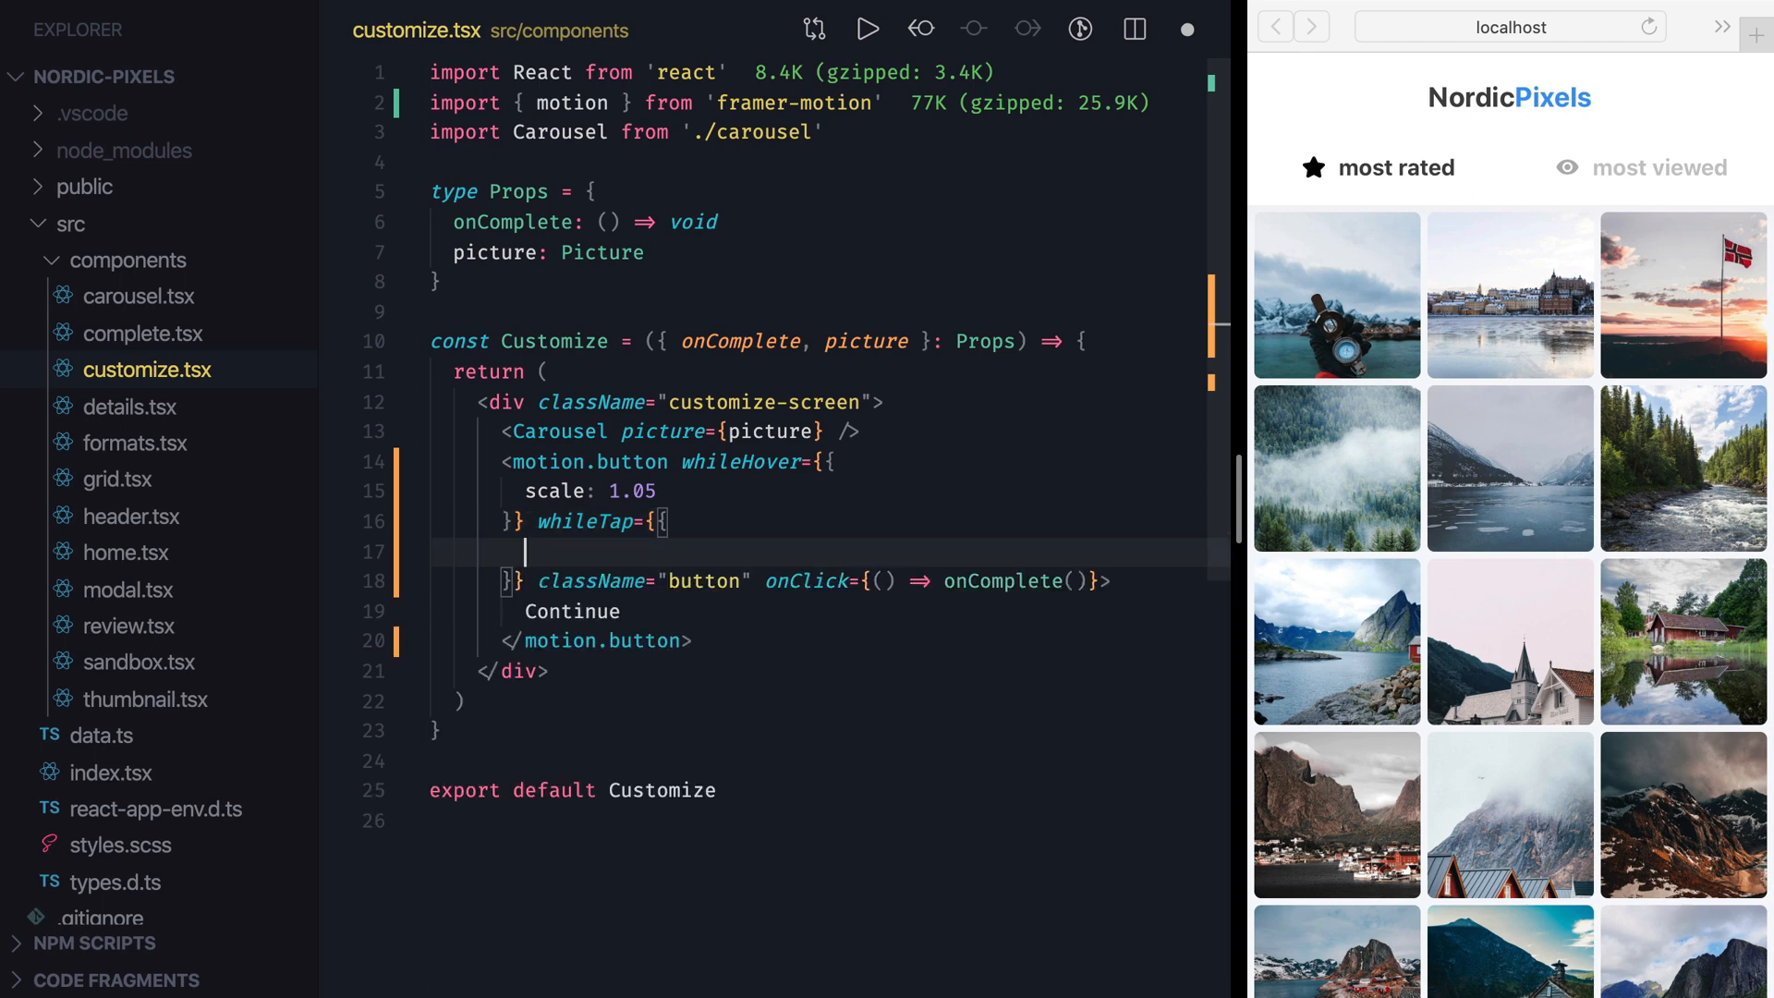
pyautogui.write('scale: 0.95,')
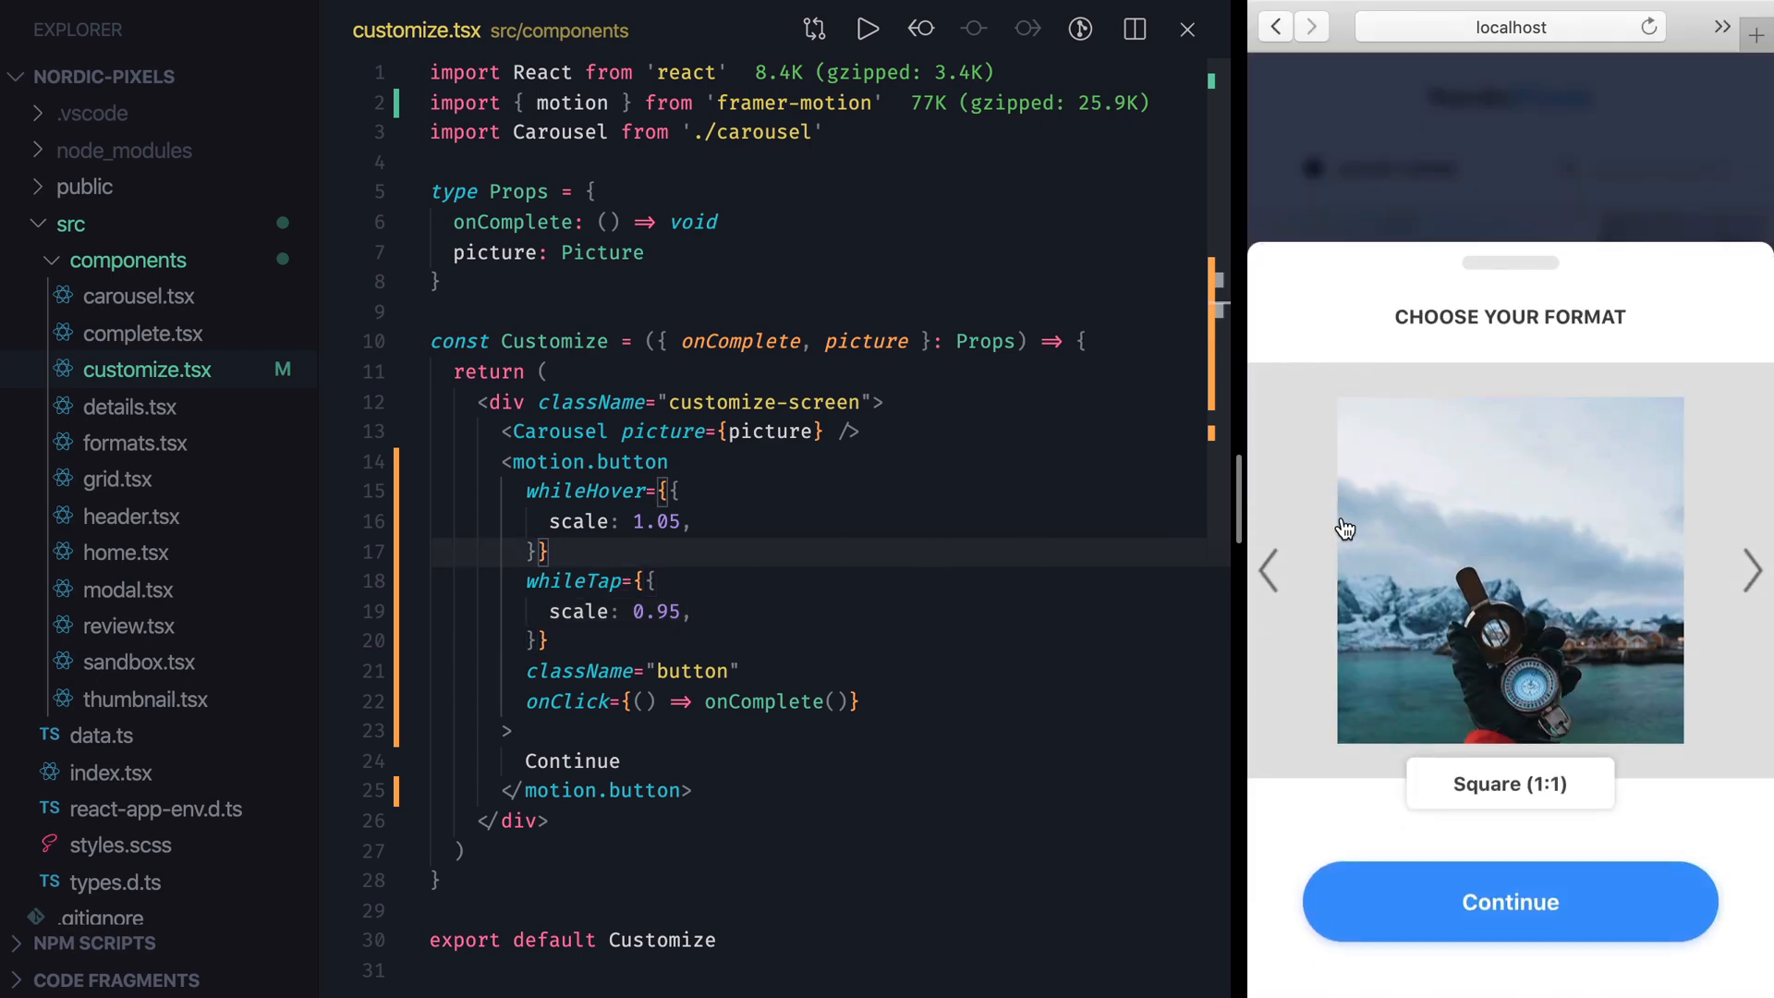
pyautogui.moveTo(1391, 825)
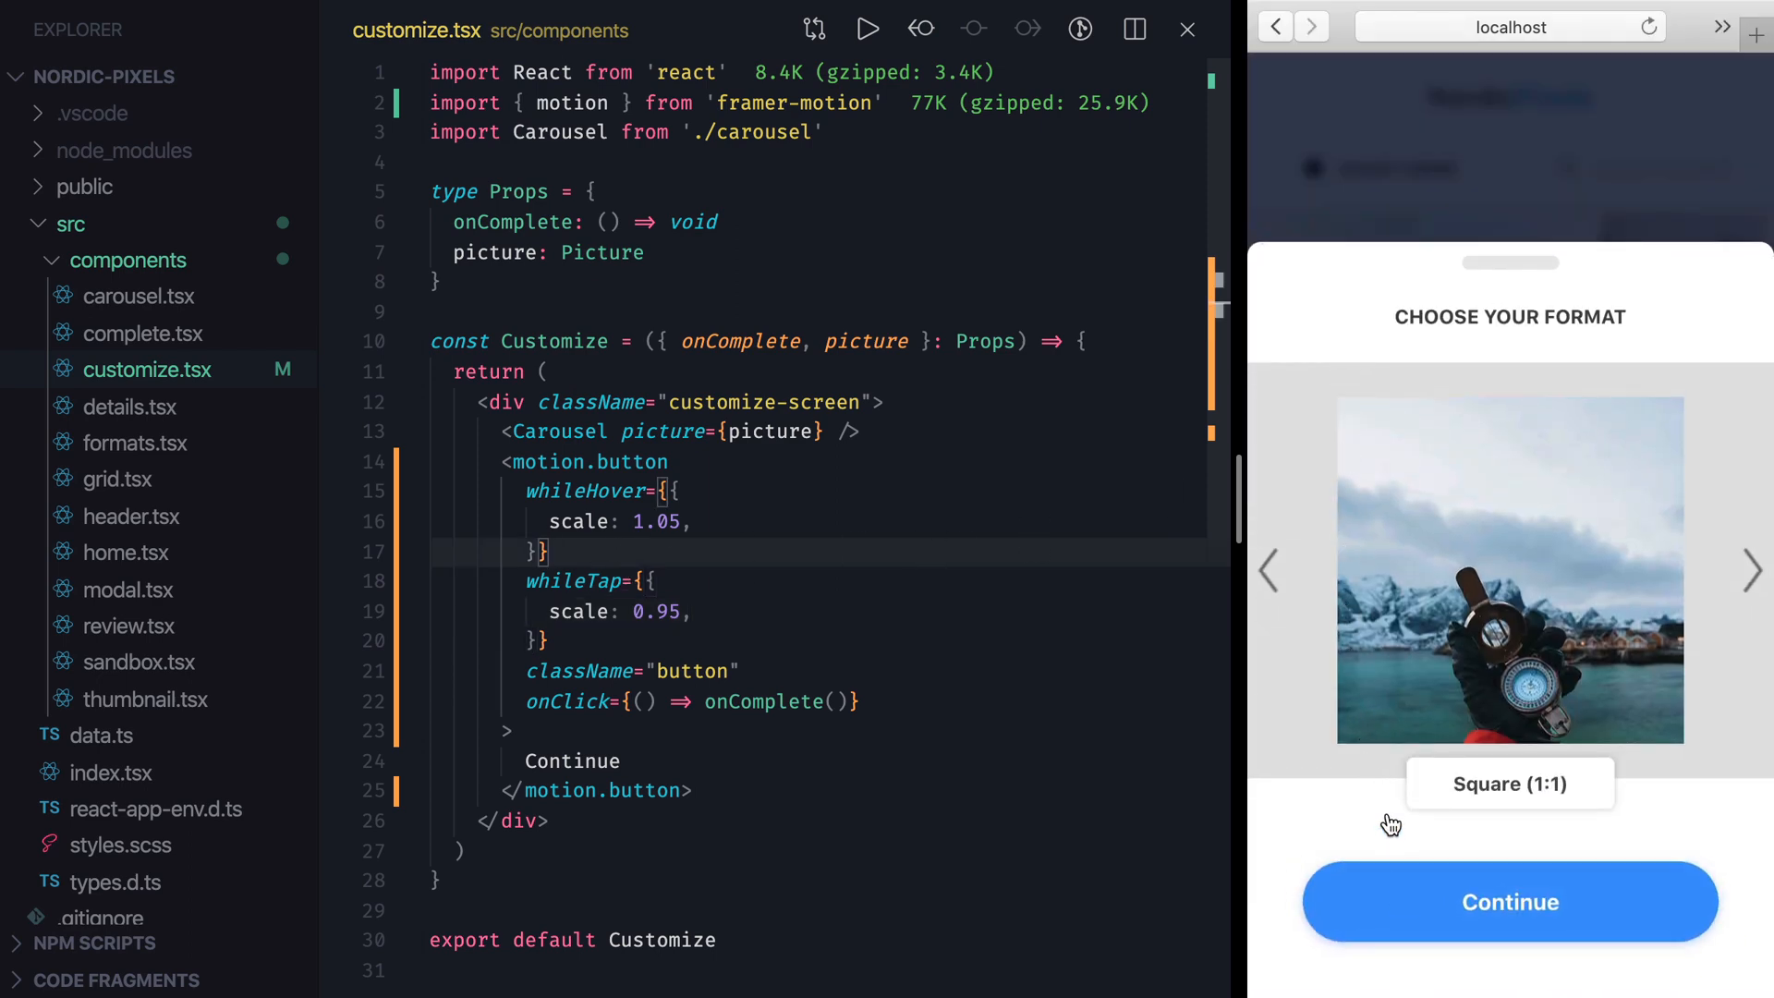